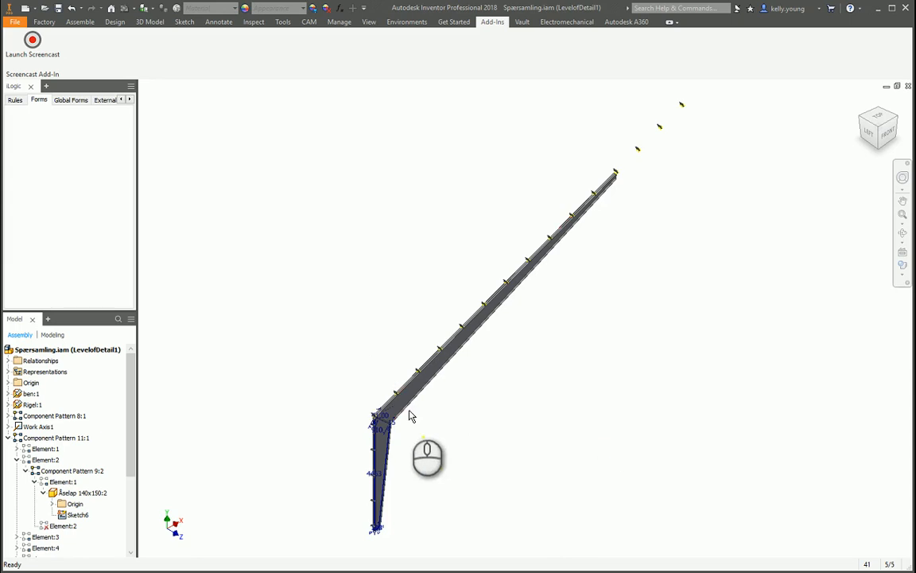
pyautogui.moveTo(682, 119)
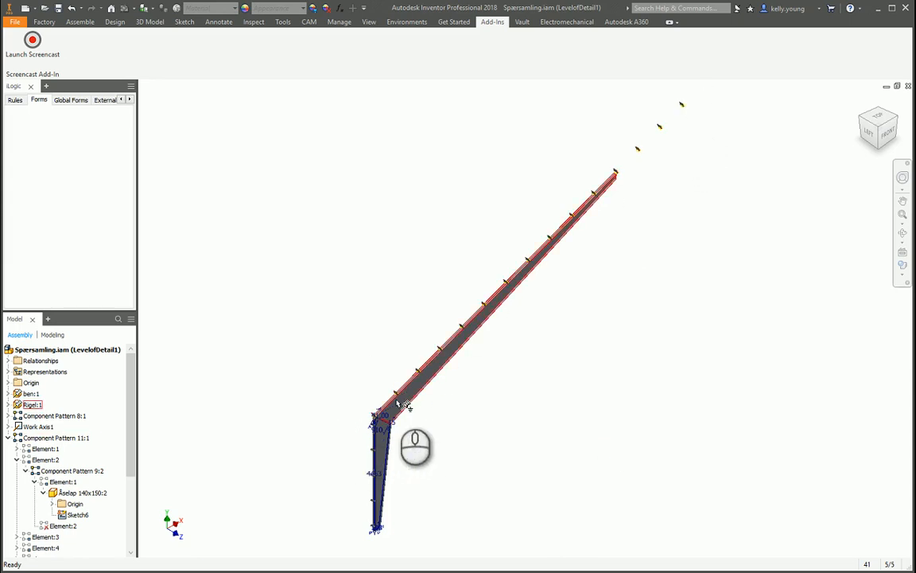
pyautogui.moveTo(622, 177)
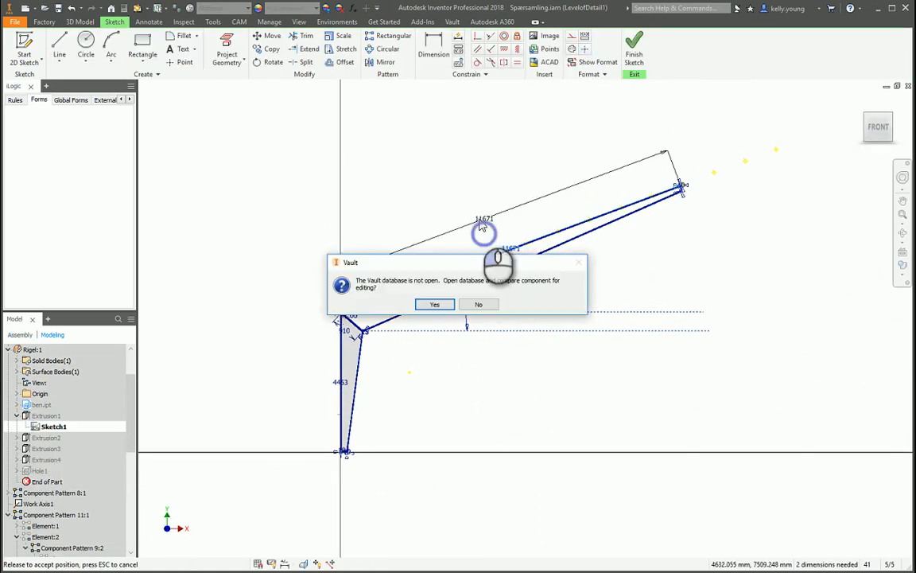
# - Check the rafter's 11671 mm rigelyderflange dimension and part parameters without changing them
pyautogui.click(478, 303)
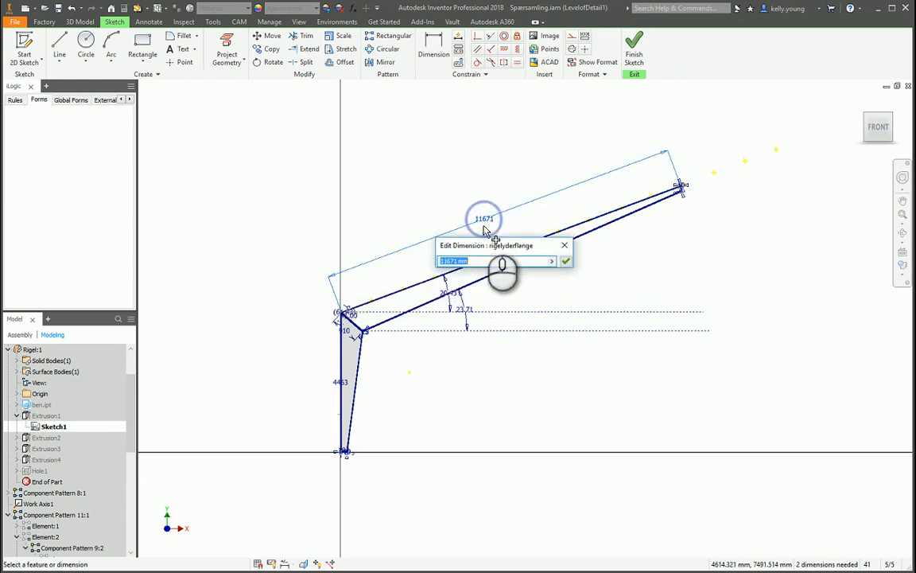
pyautogui.moveTo(533, 255)
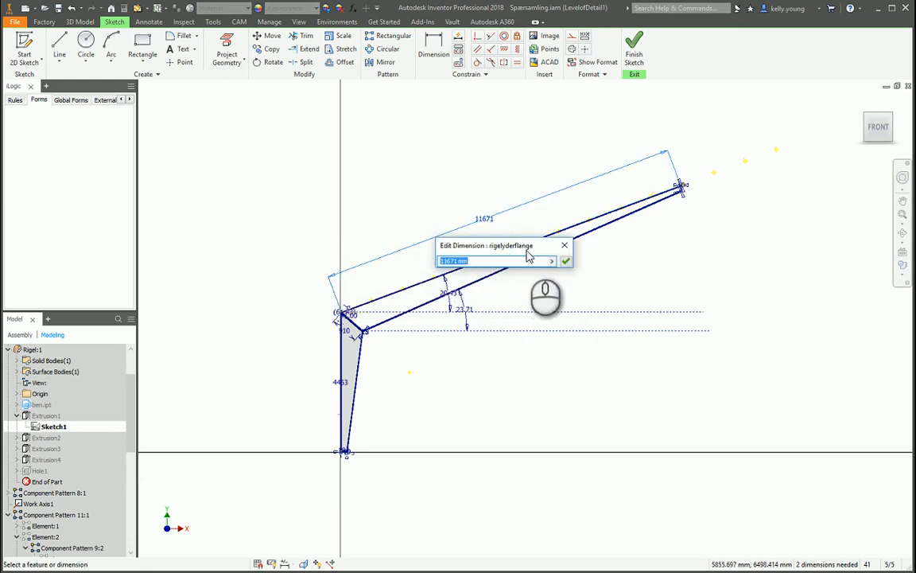
pyautogui.moveTo(475, 378)
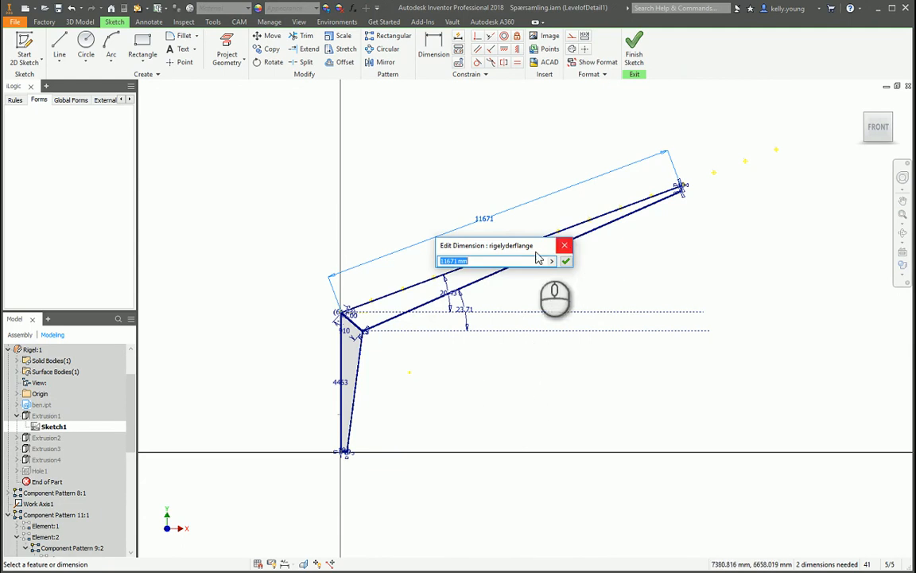
pyautogui.click(565, 261)
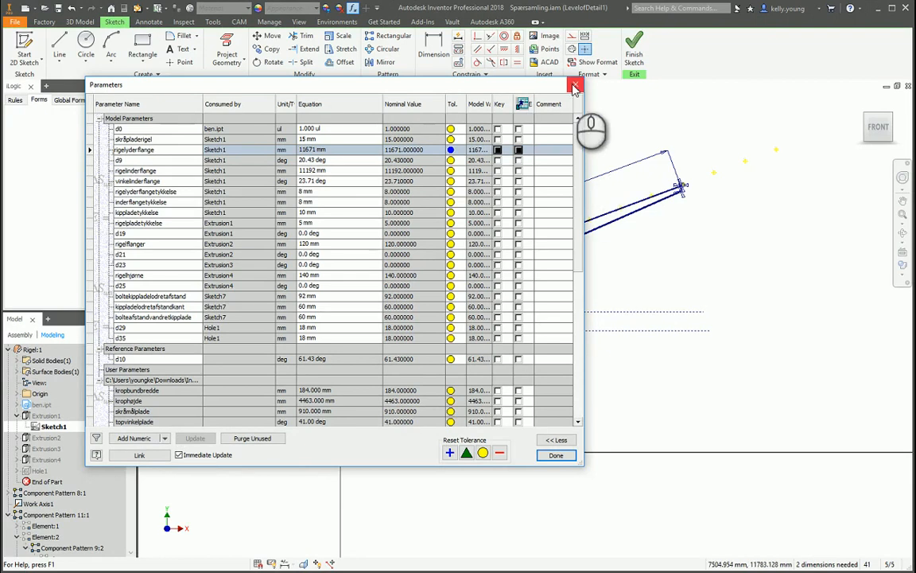
pyautogui.click(556, 455)
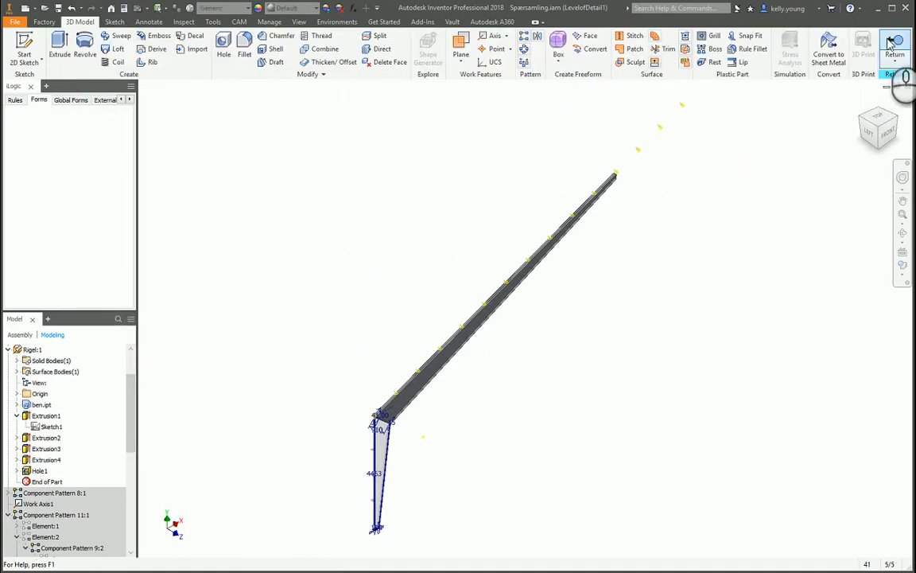
# - Return to the assembly and browse its flush, mate and component pattern parameters
pyautogui.click(895, 45)
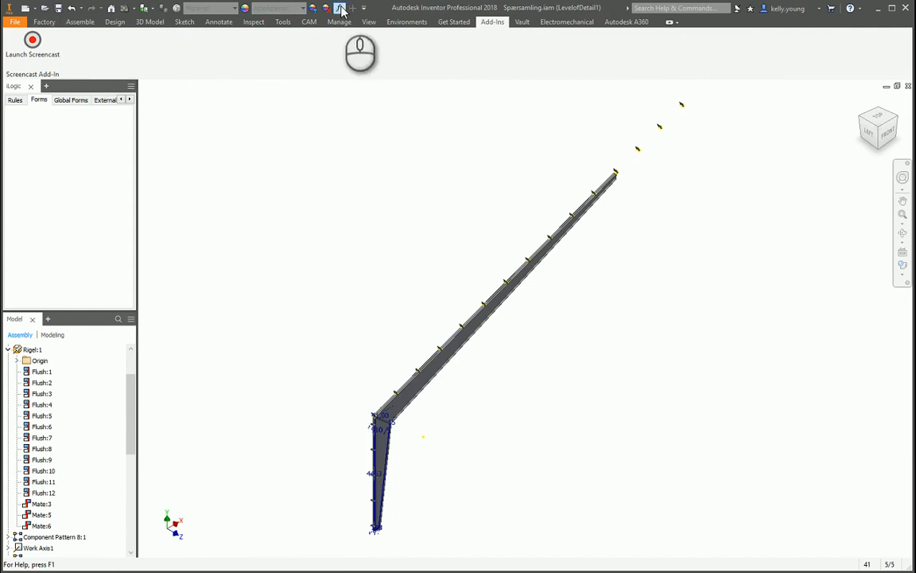
pyautogui.click(339, 7)
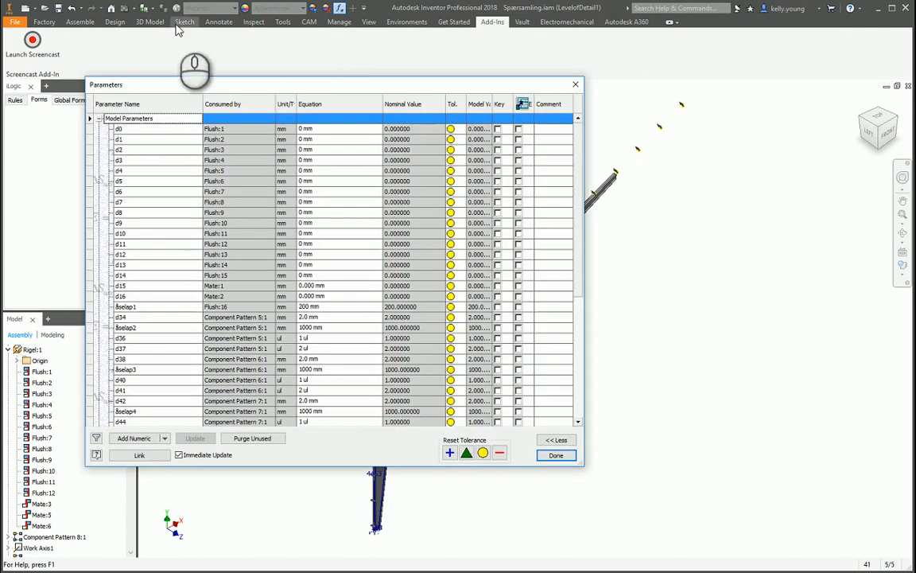
pyautogui.click(556, 455)
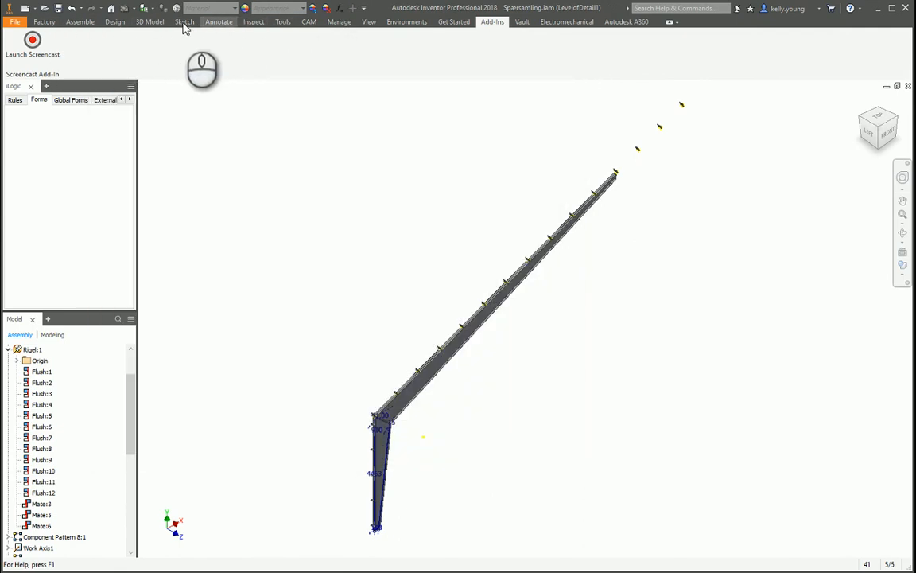
pyautogui.click(339, 21)
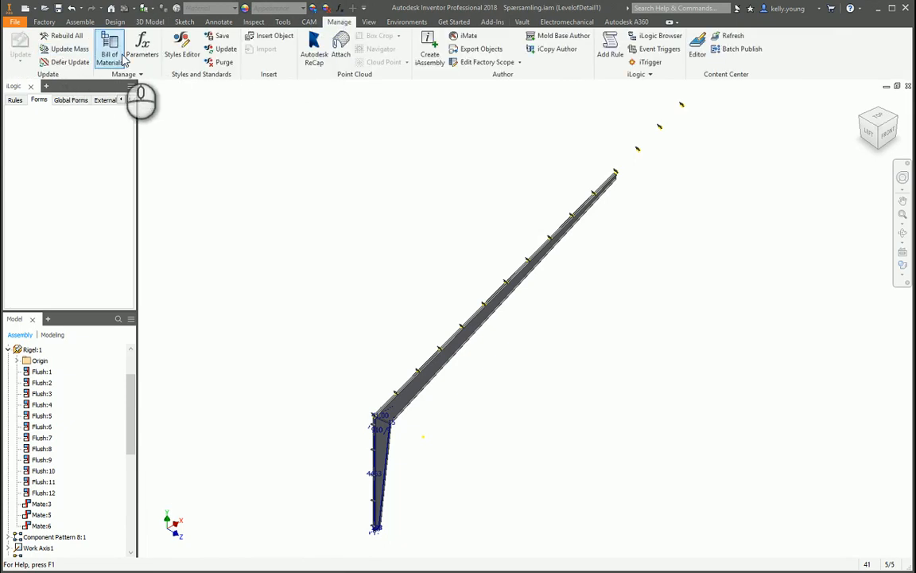
pyautogui.click(126, 74)
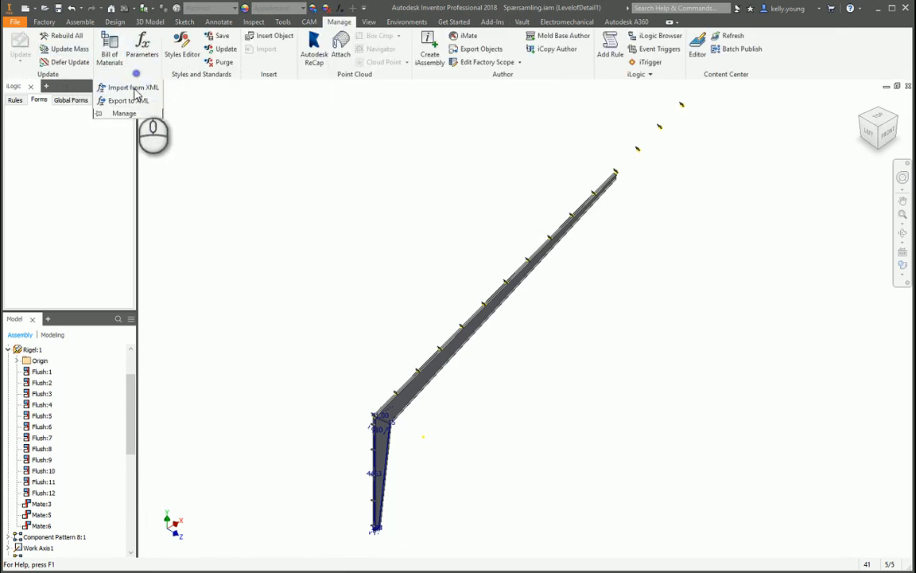
pyautogui.click(142, 46)
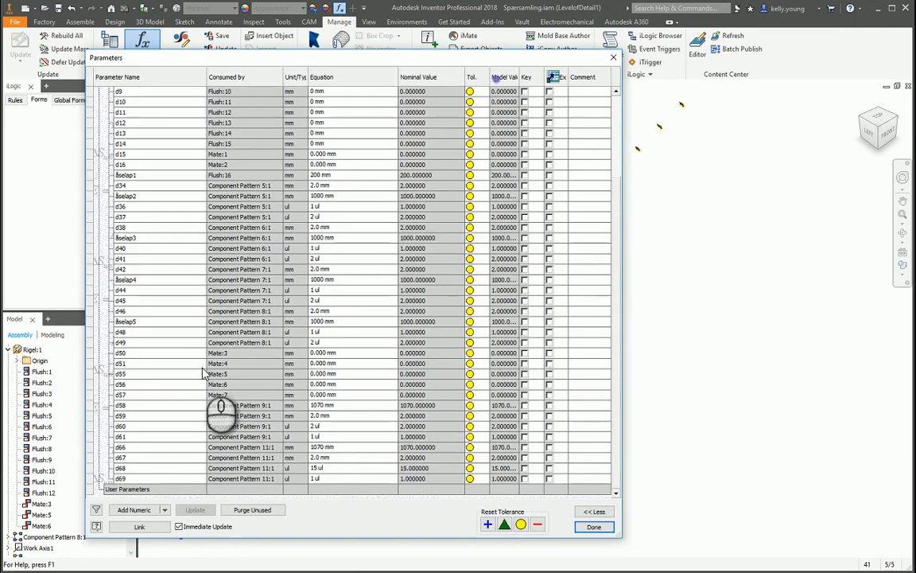
pyautogui.scroll(3)
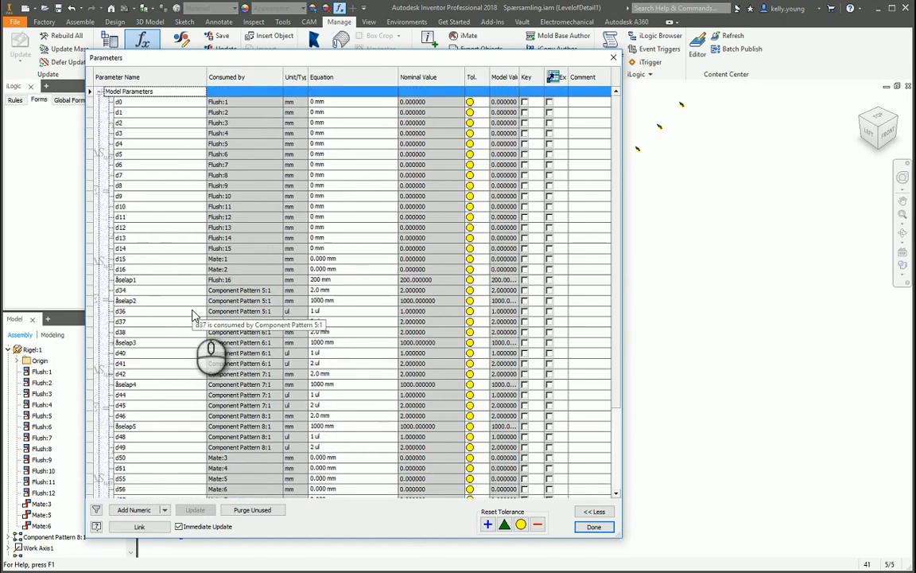
pyautogui.scroll(-3)
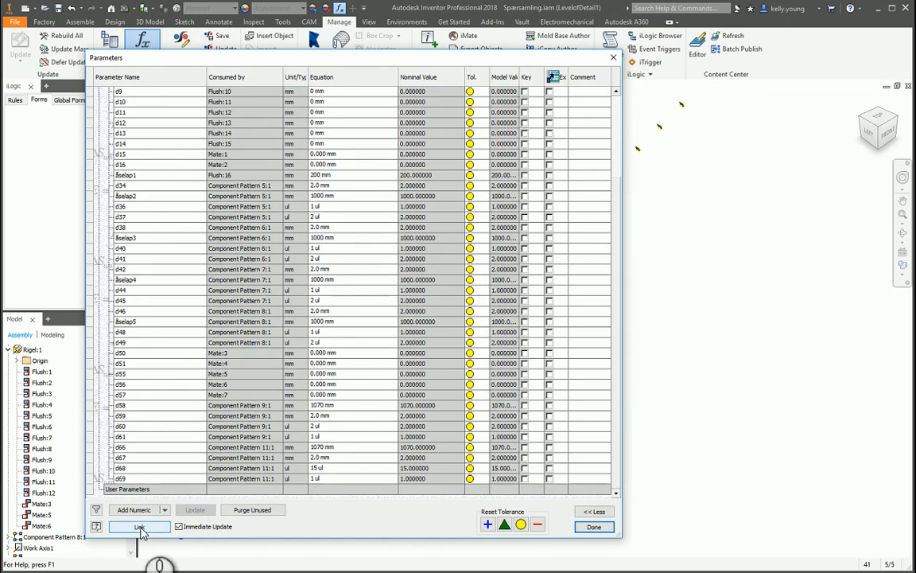
# - Link only rigelyderflange from Rigel.ipt into the assembly parameters
pyautogui.click(140, 527)
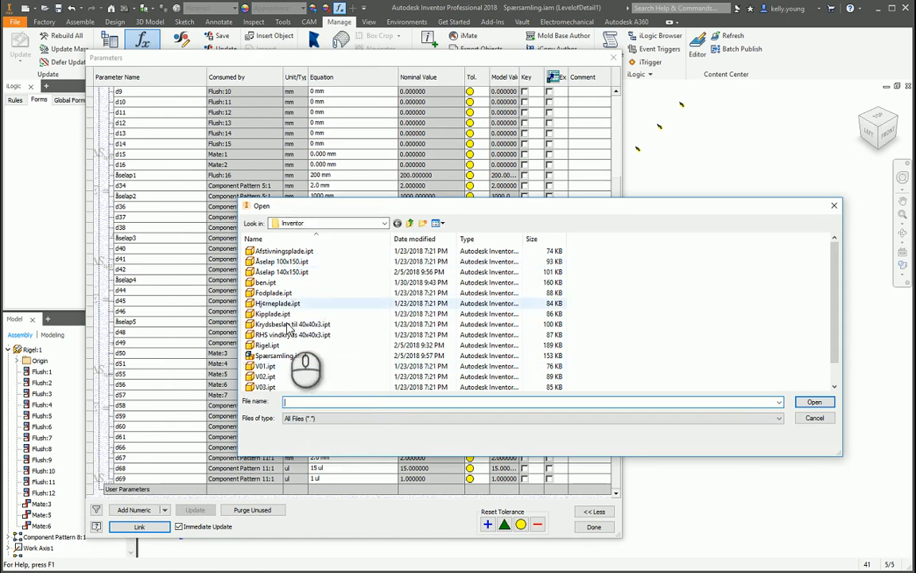
pyautogui.click(270, 344)
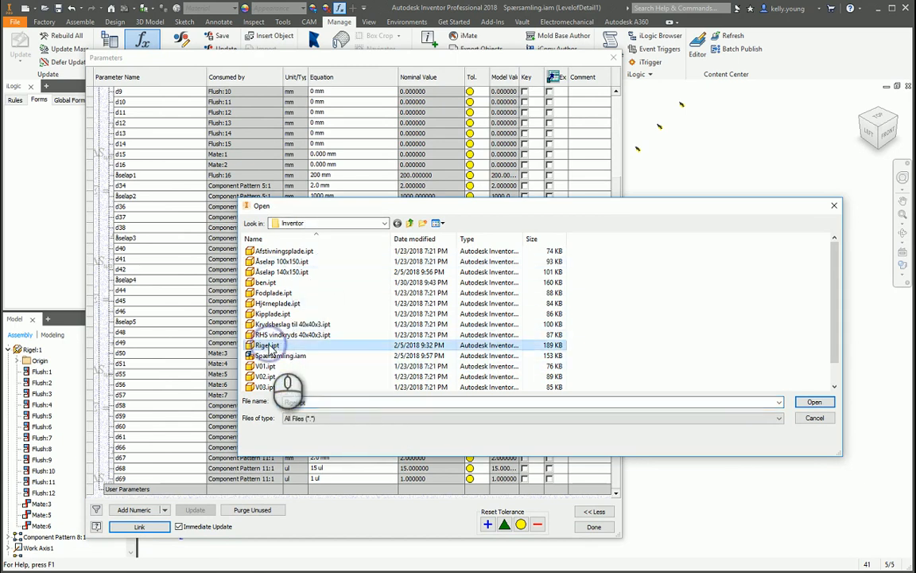
pyautogui.moveTo(266, 345)
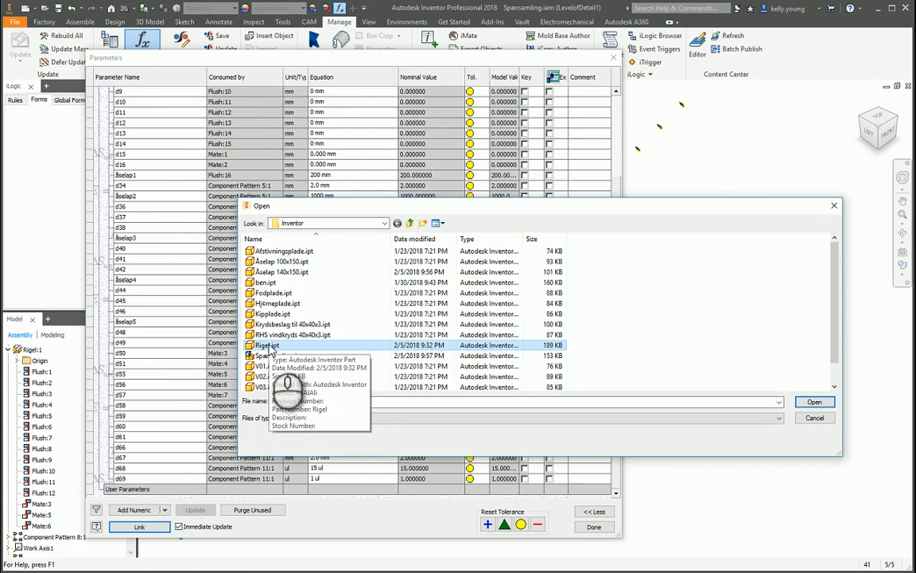
pyautogui.click(265, 344)
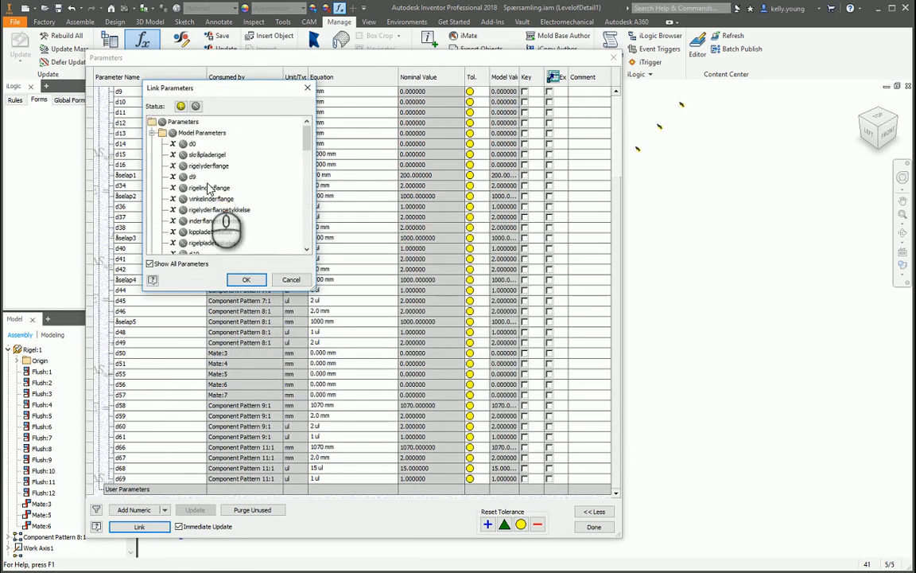
pyautogui.scroll(-3)
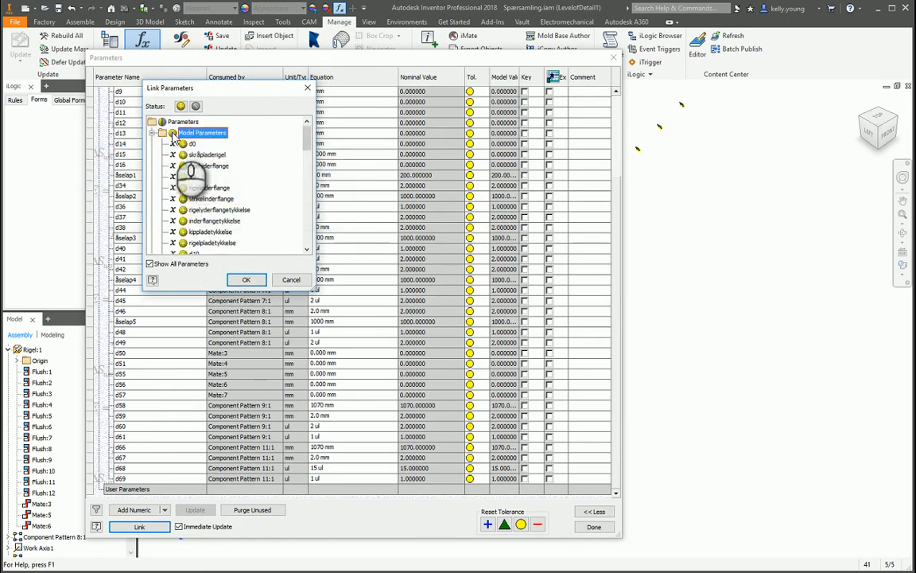
pyautogui.click(209, 165)
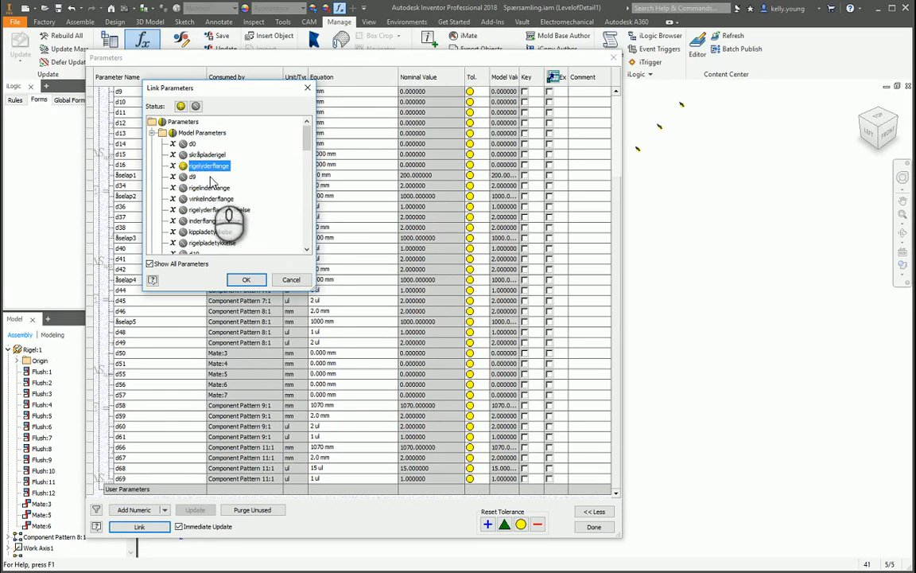
pyautogui.click(211, 199)
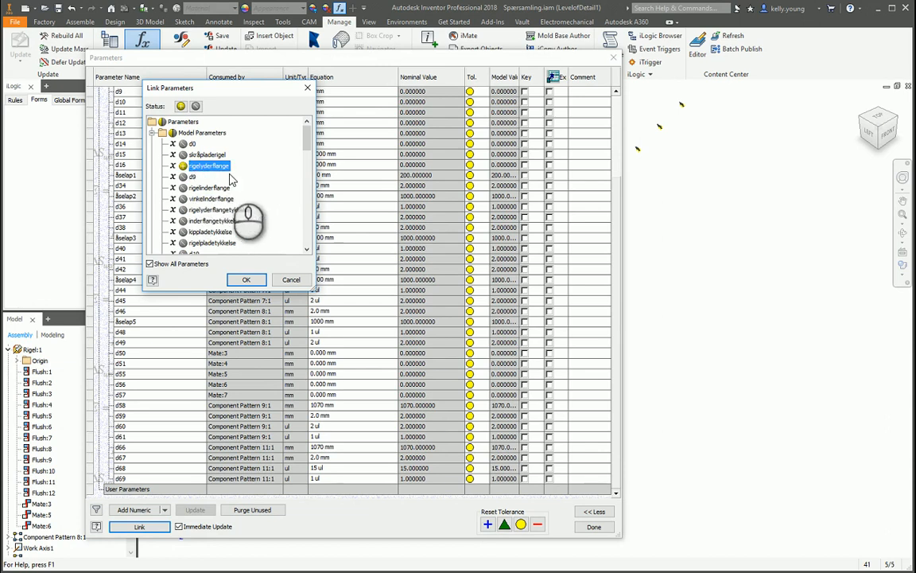
pyautogui.click(246, 279)
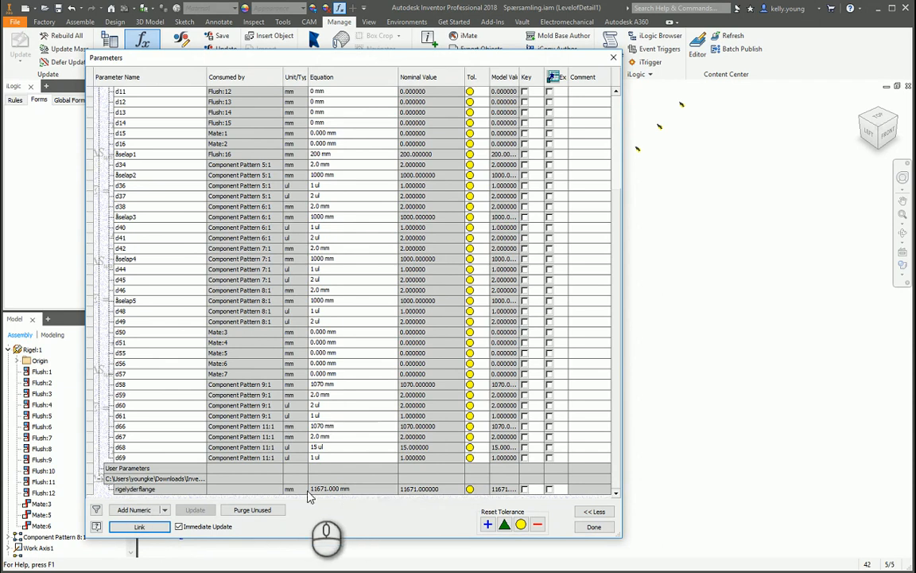
pyautogui.moveTo(225, 513)
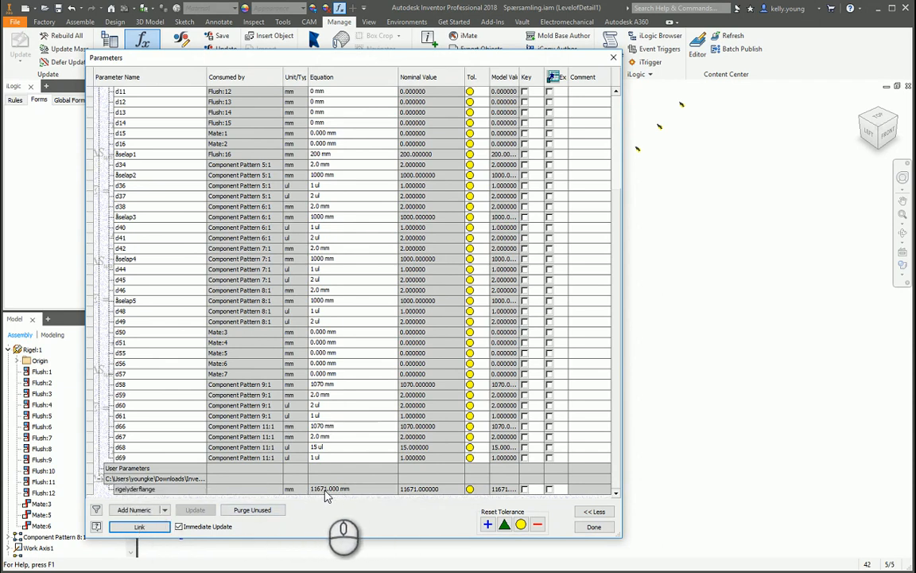
pyautogui.moveTo(243, 469)
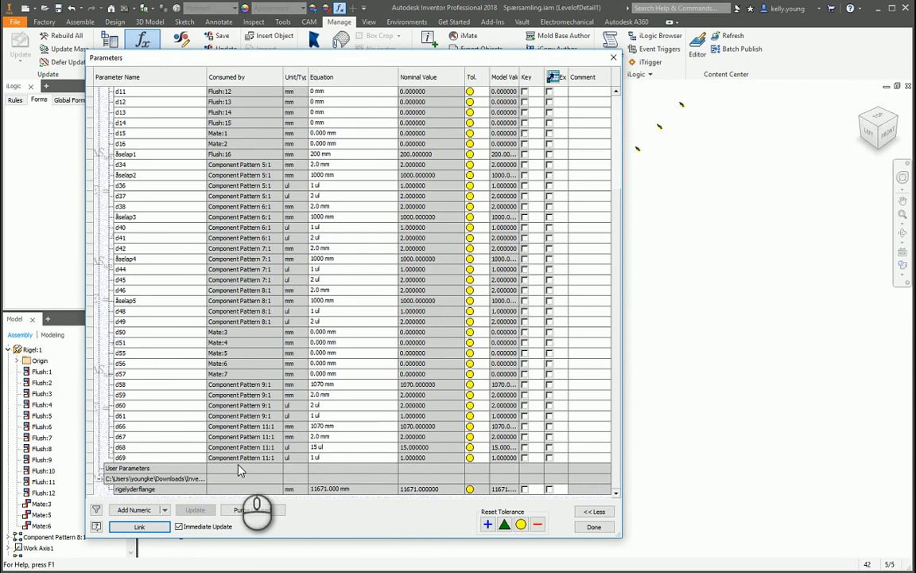
pyautogui.moveTo(234, 469)
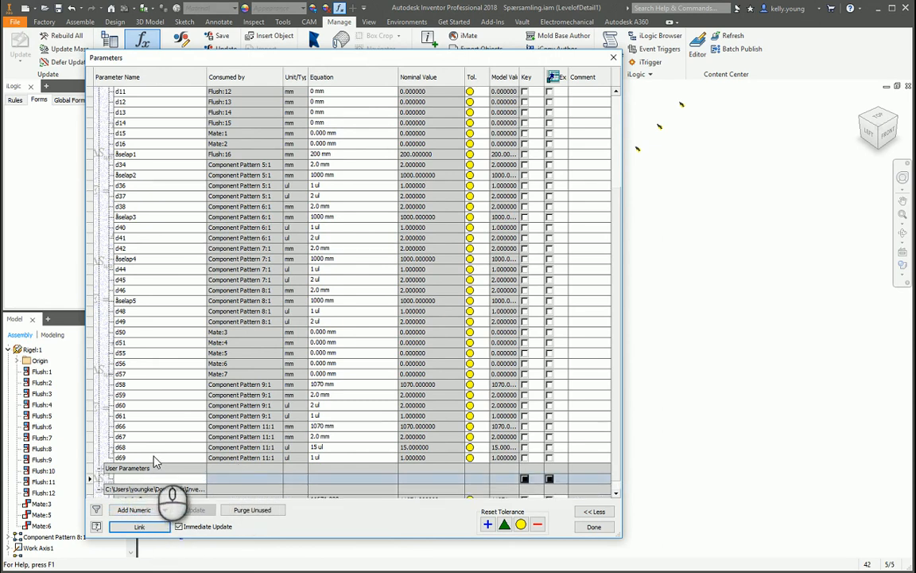
pyautogui.moveTo(157, 459)
pyautogui.write('RigelSpac')
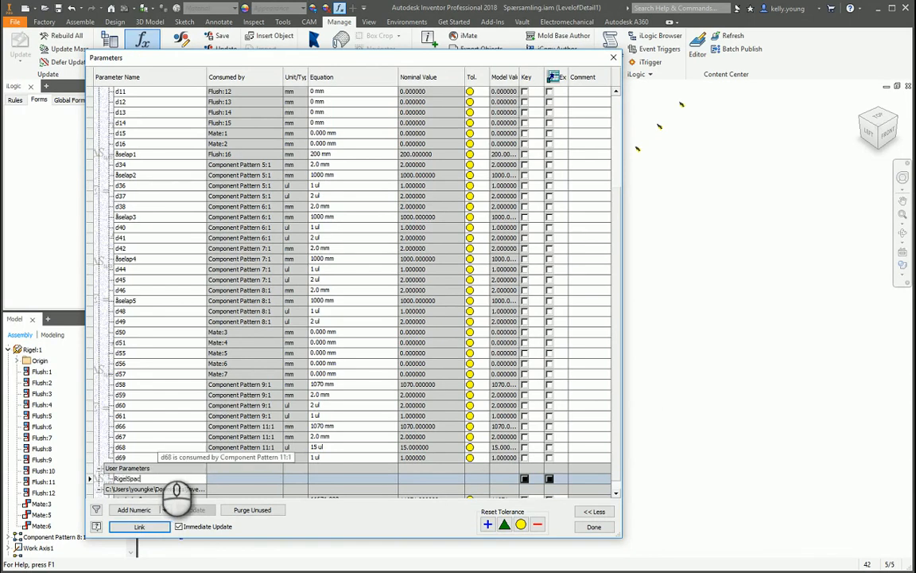
# - Make RigelSpacing unitless with equation ceil(rigelyderflange / d66), evaluating to 11
pyautogui.click(131, 478)
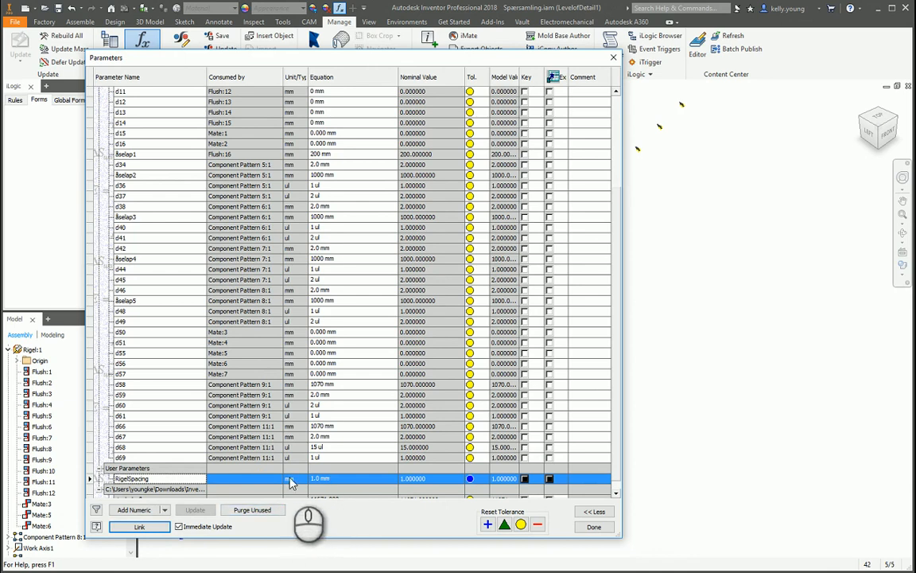
pyautogui.click(292, 478)
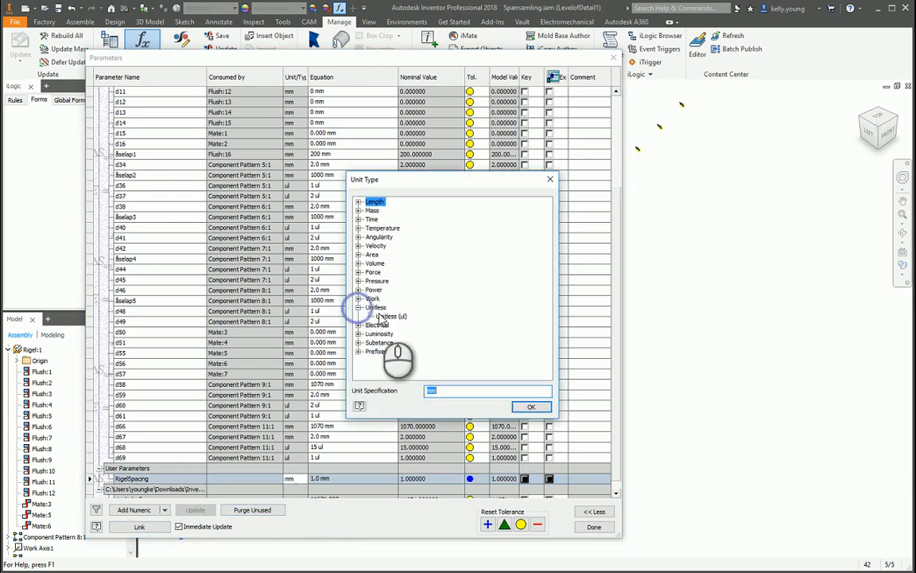
pyautogui.click(390, 316)
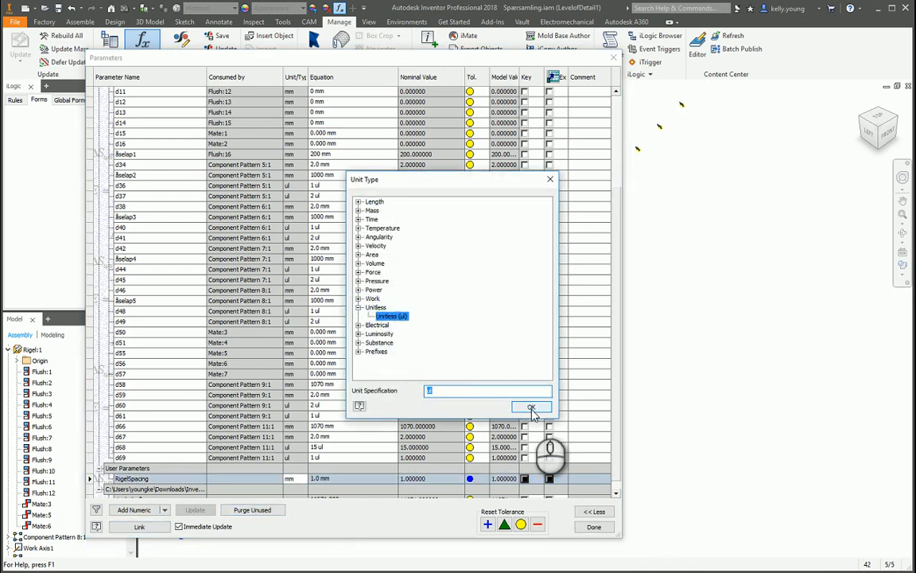
pyautogui.click(531, 406)
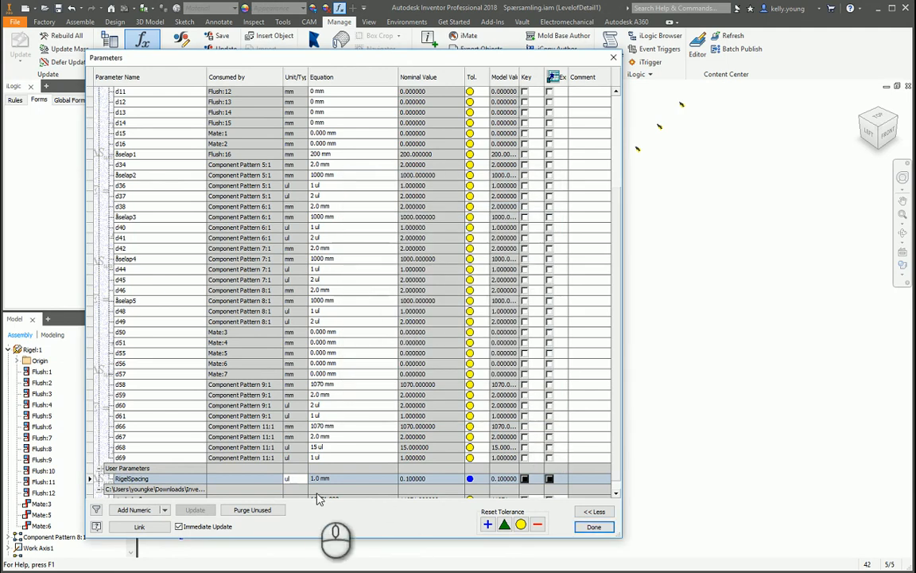
pyautogui.moveTo(356, 484)
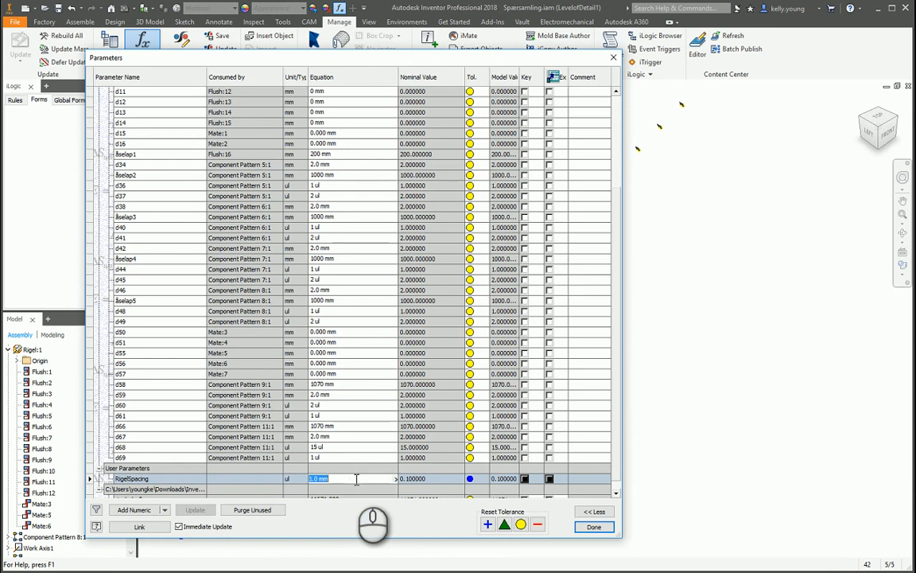
pyautogui.write('round(rigelyderflange / d66')
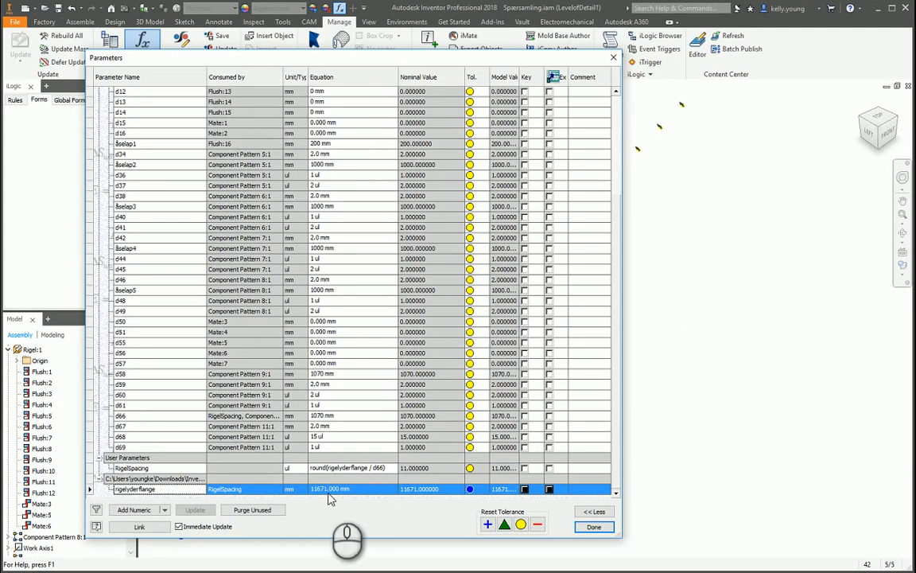
pyautogui.moveTo(385, 475)
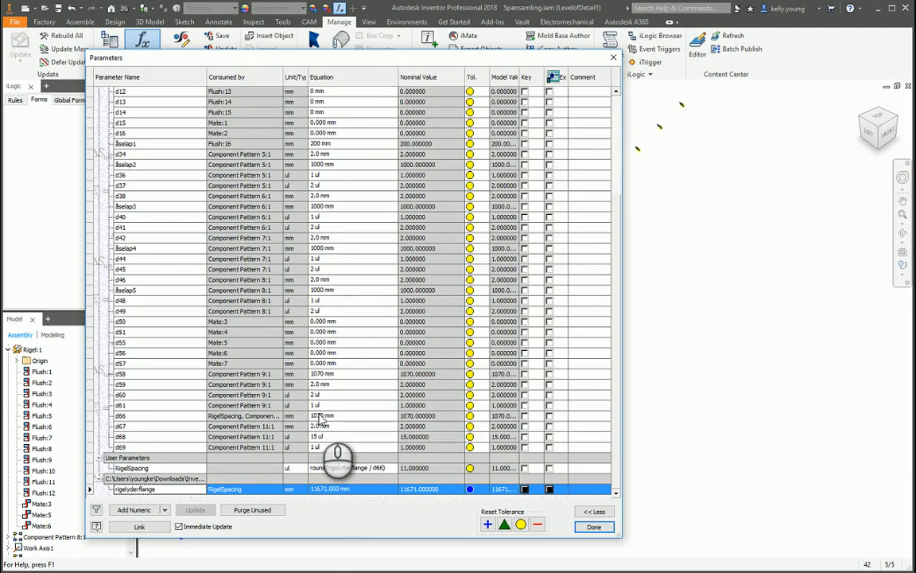
pyautogui.moveTo(325, 421)
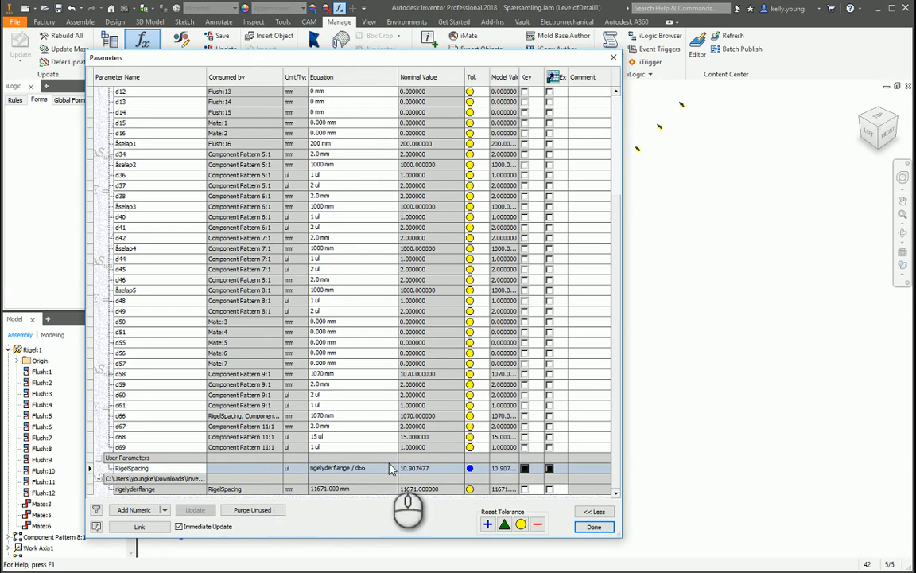
pyautogui.doubleClick(346, 467)
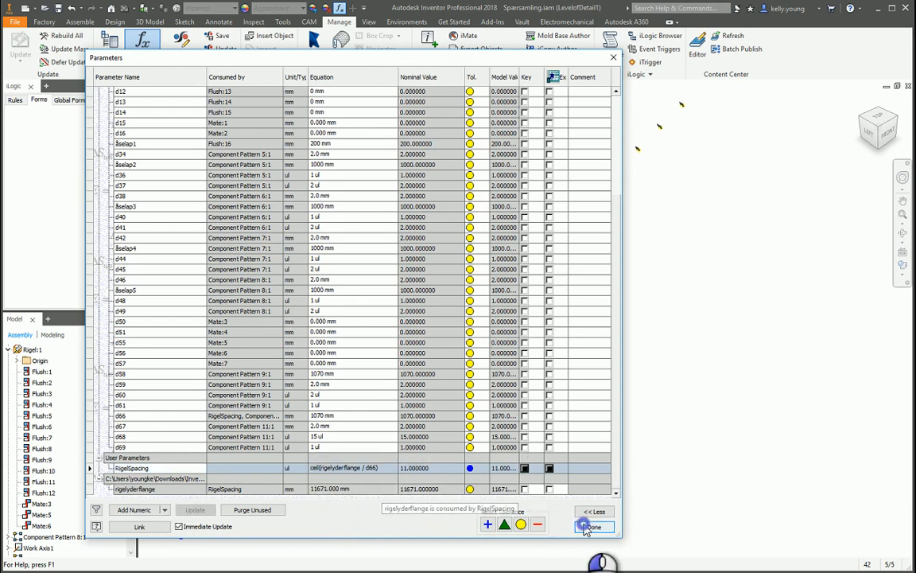
# - Drive Component Pattern 11:1's count with RigelSpacing, rename the 1070 mm spacing Space, and reopen Parameters
pyautogui.click(593, 527)
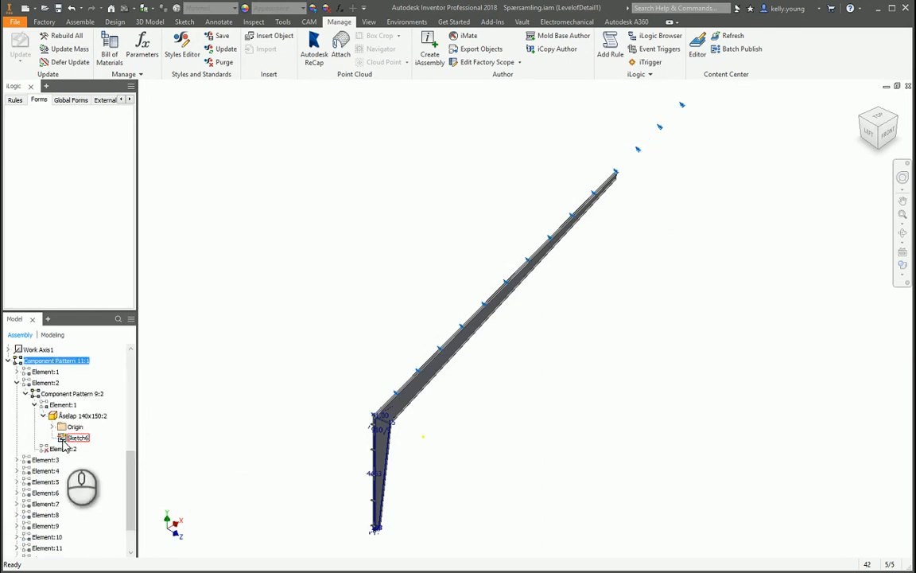
pyautogui.doubleClick(56, 360)
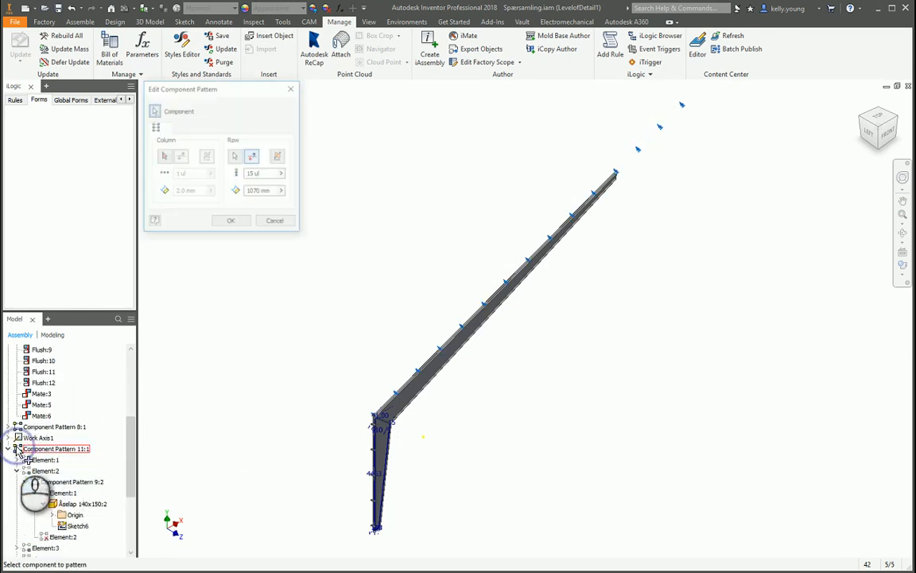
pyautogui.click(253, 156)
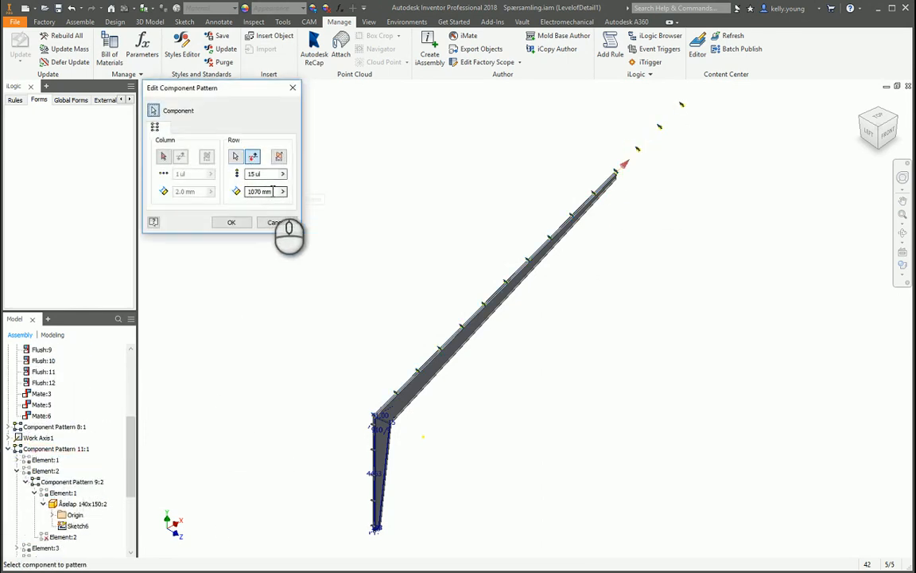
pyautogui.click(261, 191)
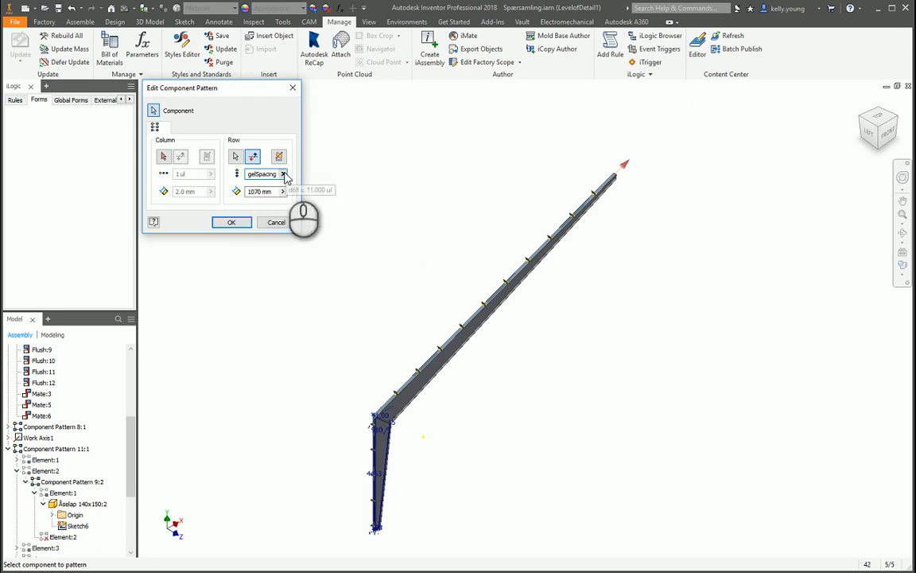
pyautogui.click(284, 173)
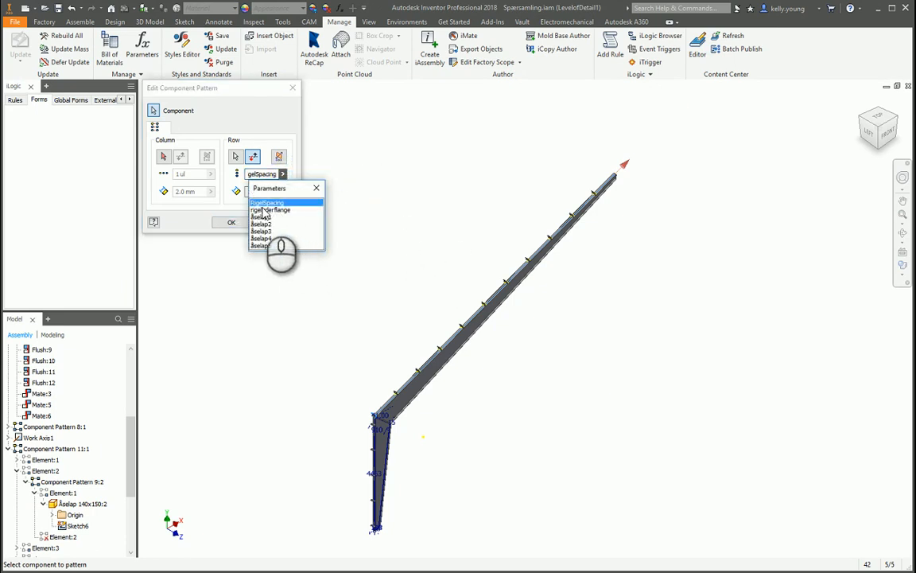
pyautogui.click(266, 202)
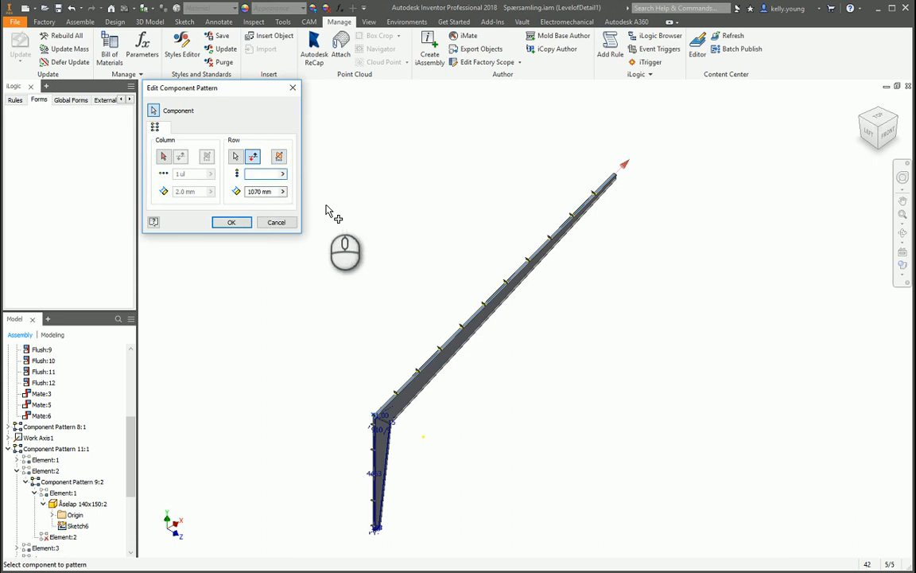
pyautogui.click(282, 173)
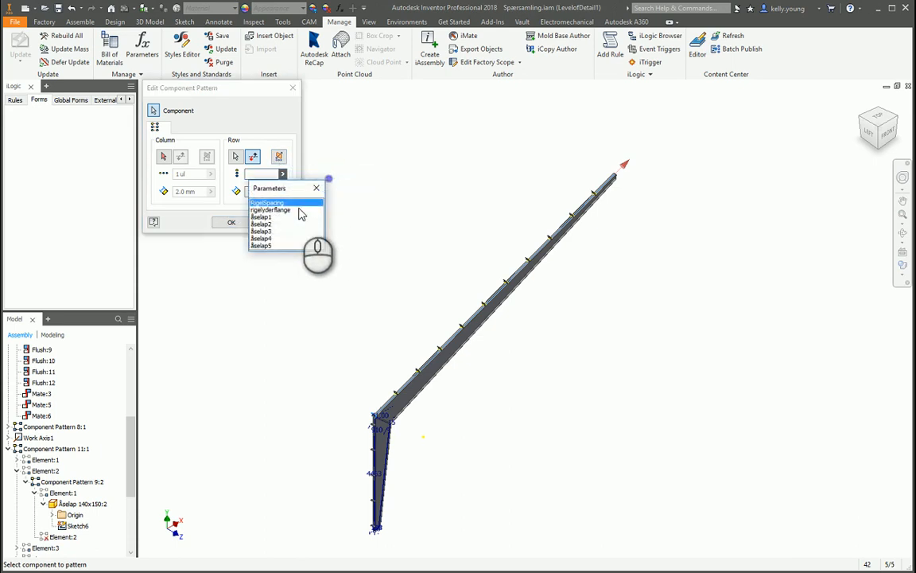
pyautogui.click(266, 202)
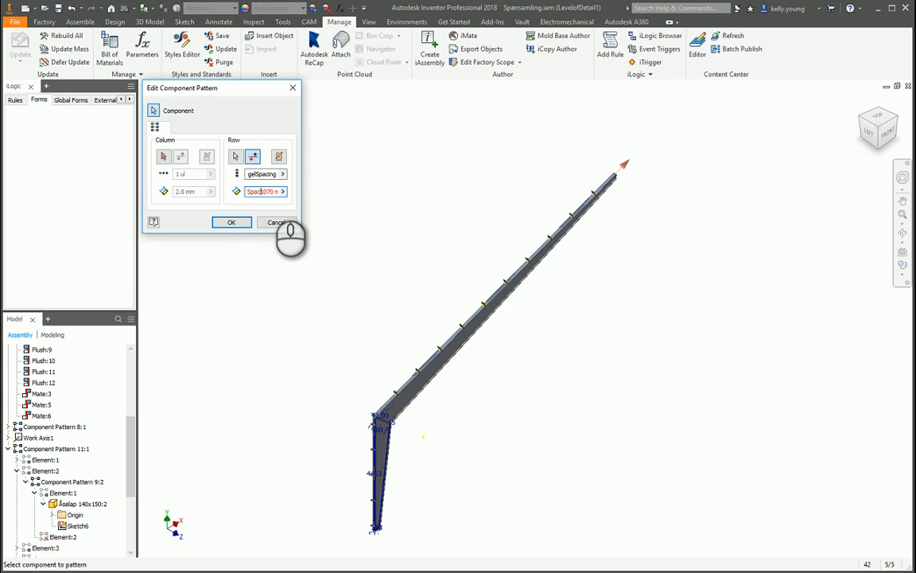
pyautogui.click(231, 222)
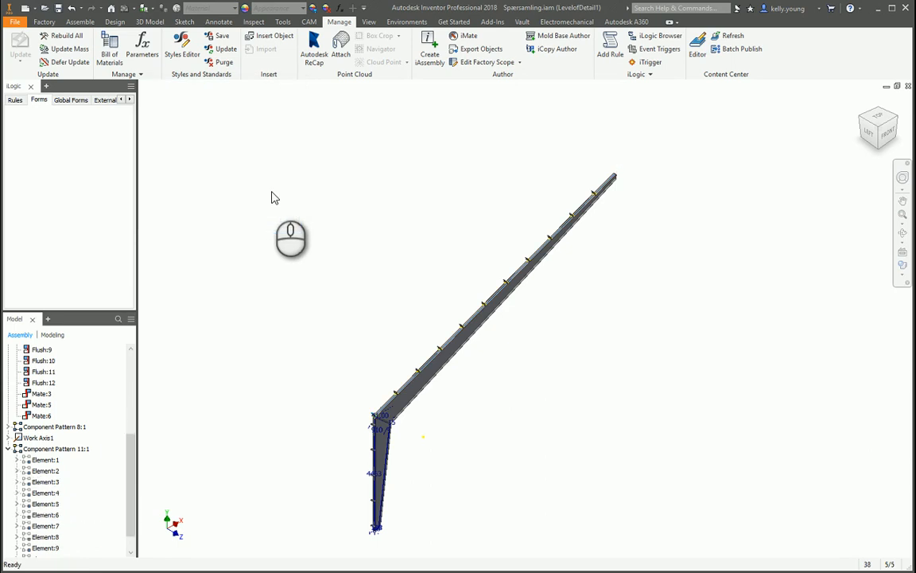
pyautogui.click(142, 44)
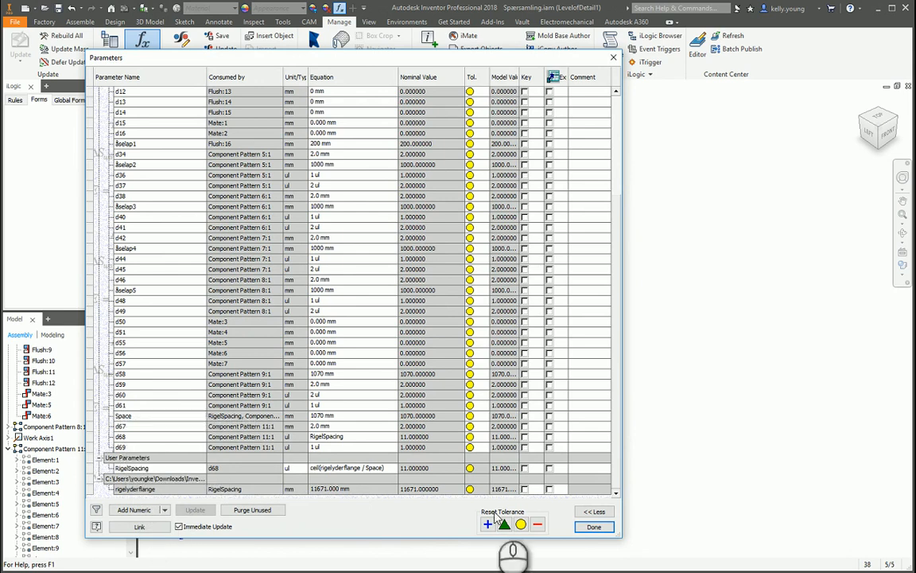
# - Enter 14000 for the Rigel part's rigelyderflange, then return to the assembly
pyautogui.click(593, 526)
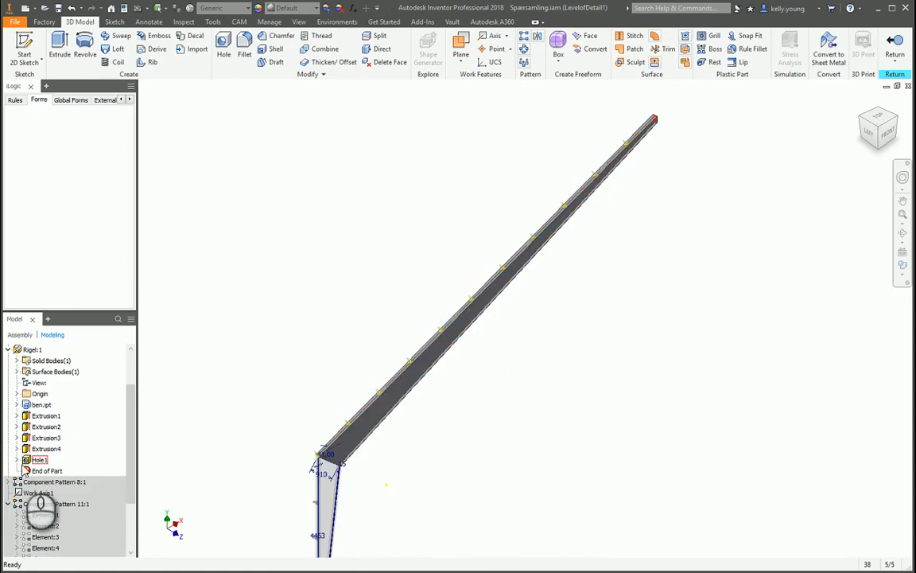
pyautogui.click(213, 21)
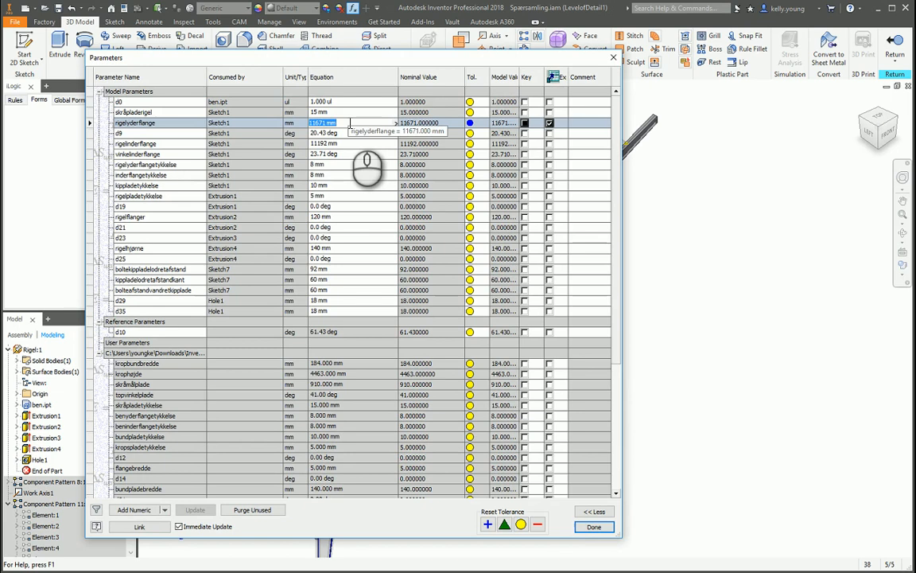
pyautogui.write('14000')
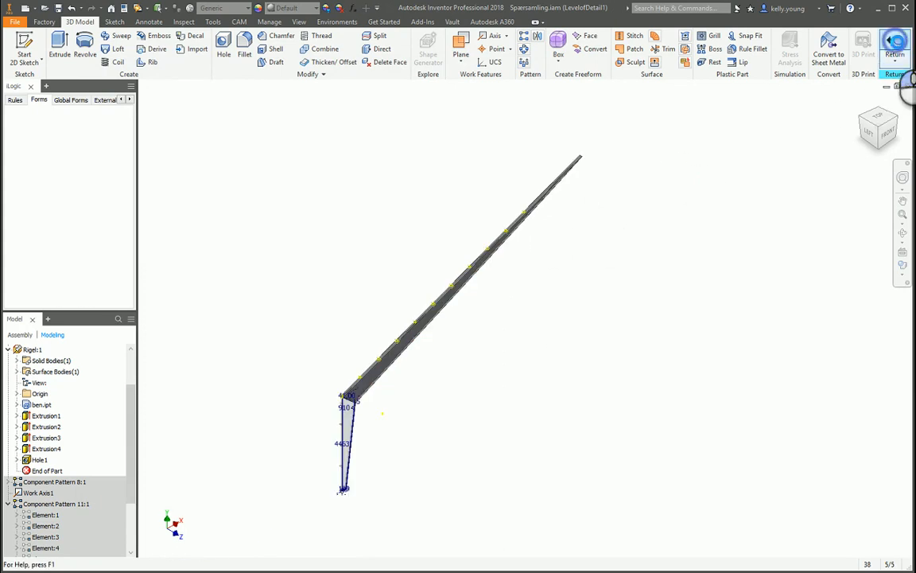
pyautogui.click(895, 45)
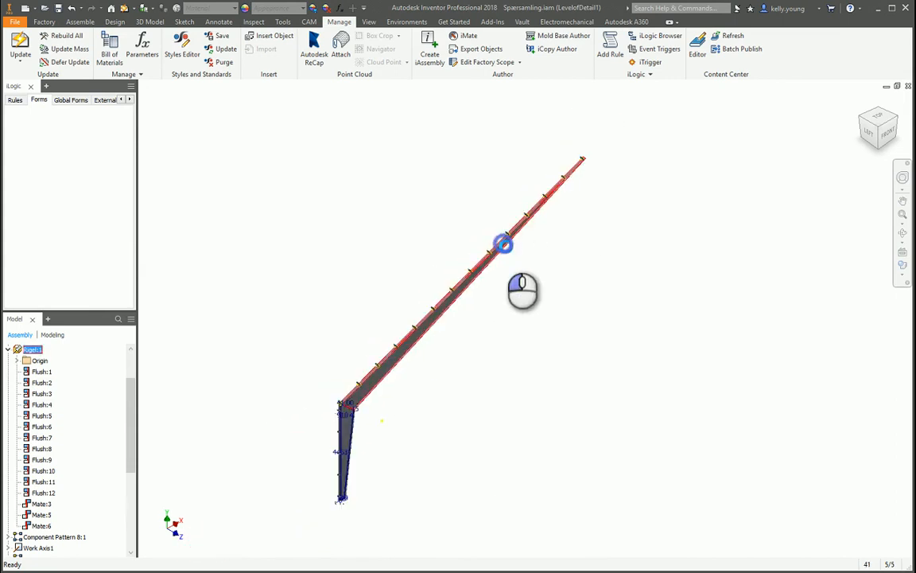
# - Deselect the rafter by clicking empty space in the assembly
pyautogui.click(142, 48)
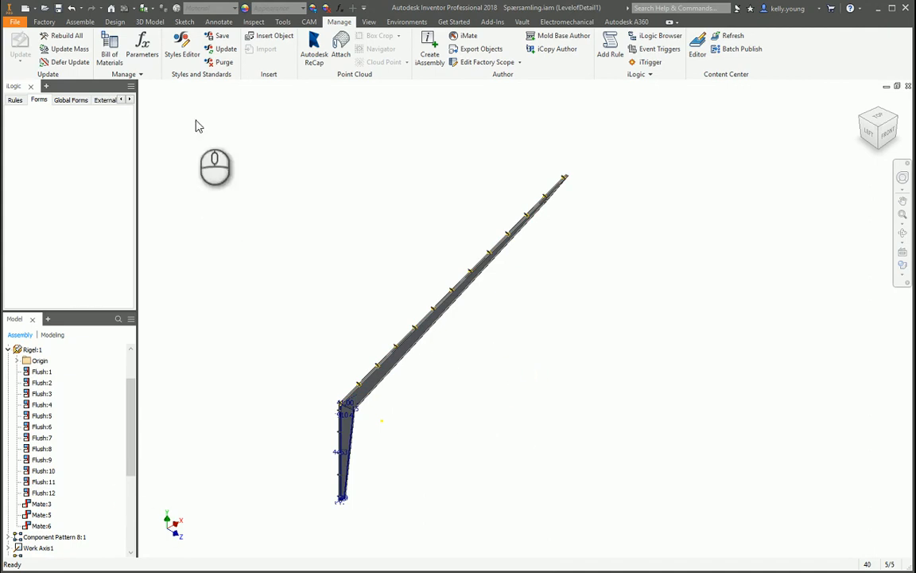
pyautogui.moveTo(234, 212)
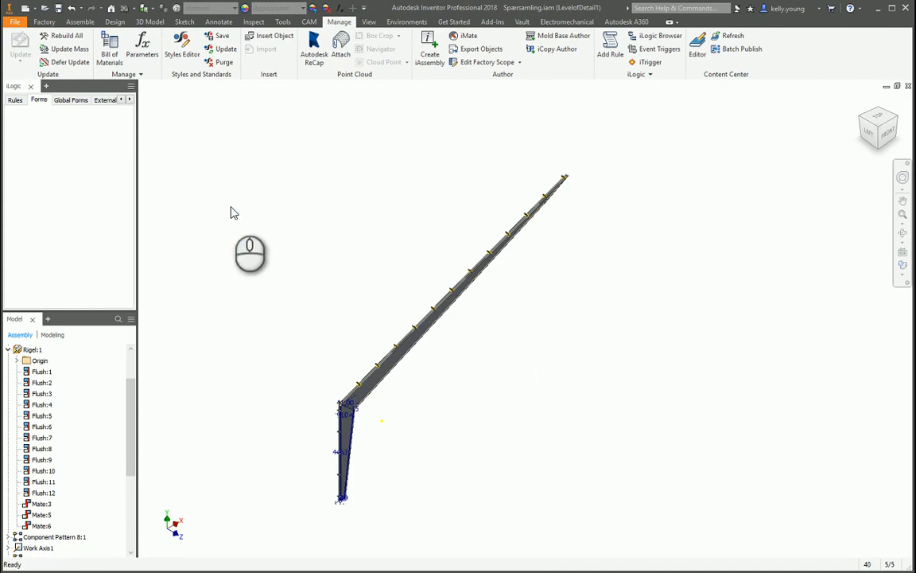
pyautogui.moveTo(181, 113)
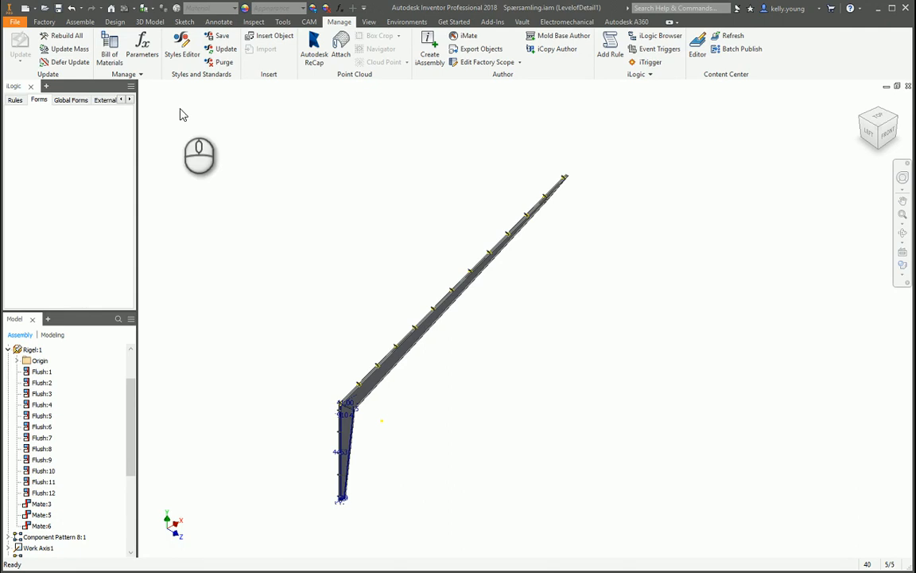
pyautogui.moveTo(203, 130)
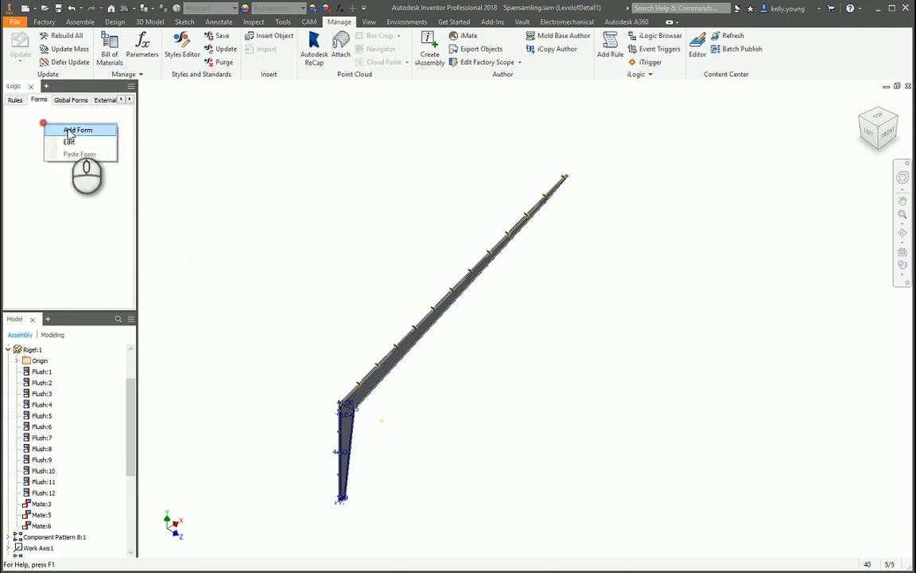
# - Create iLogic Form 1 containing RigelSpacing and rigelyderflange
pyautogui.click(77, 130)
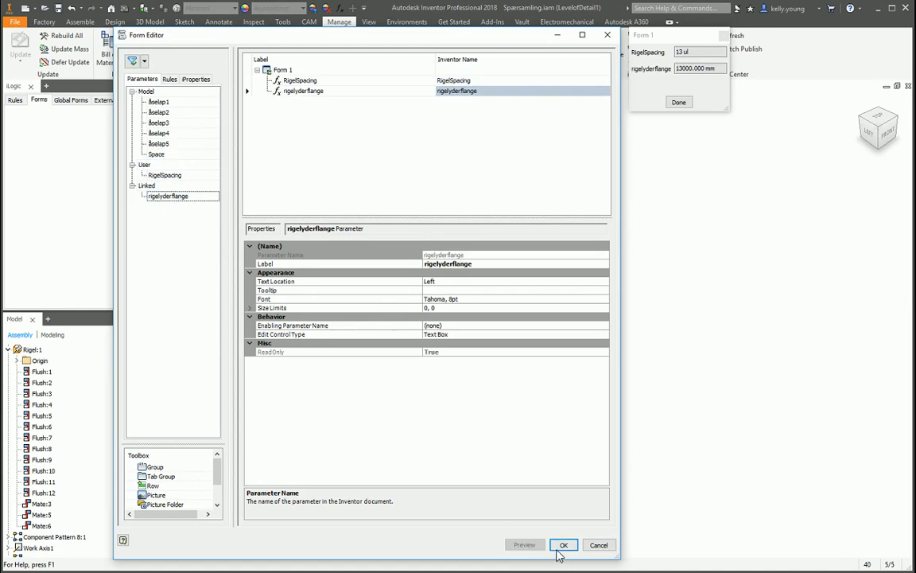
pyautogui.click(564, 545)
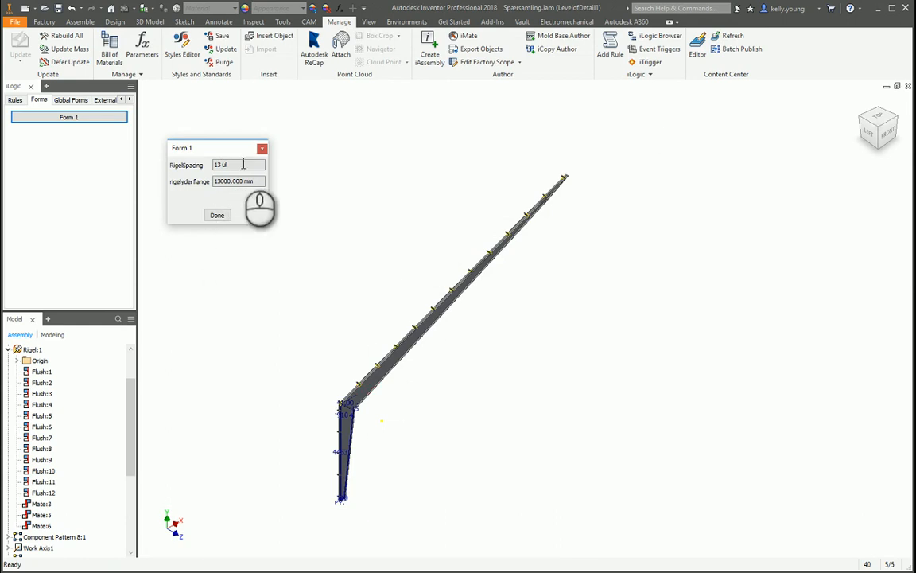
pyautogui.click(217, 215)
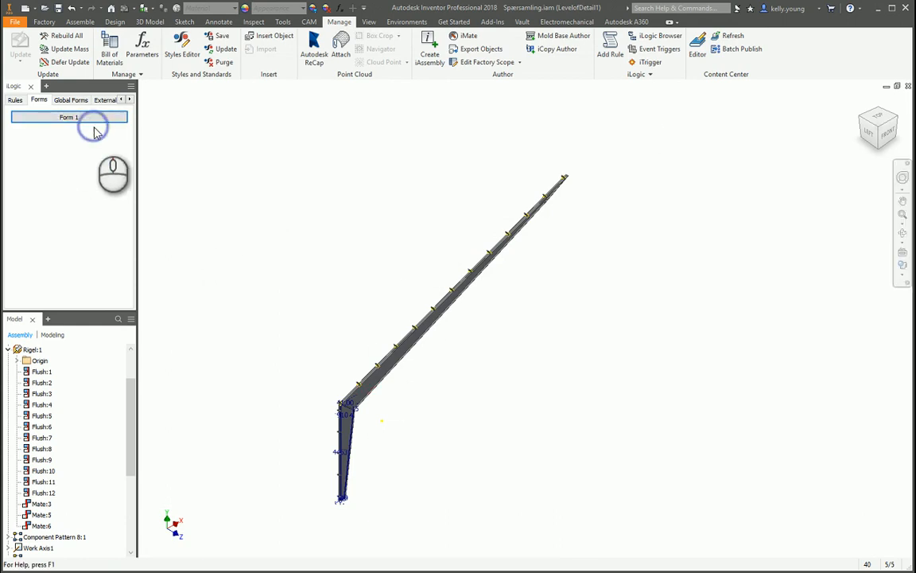
# - Add Space to Form 1 and enter 700 in its Space field
pyautogui.doubleClick(69, 117)
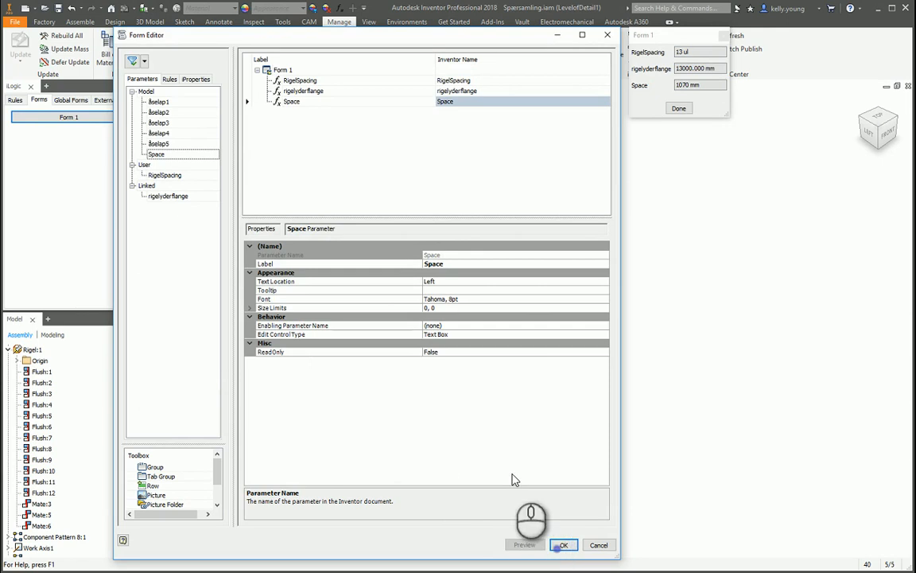
pyautogui.click(562, 545)
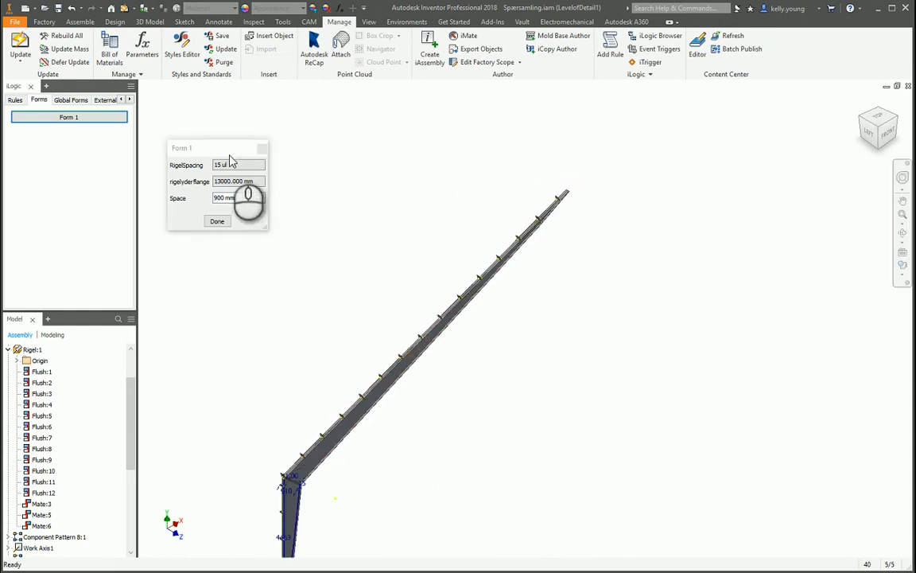
pyautogui.write('700')
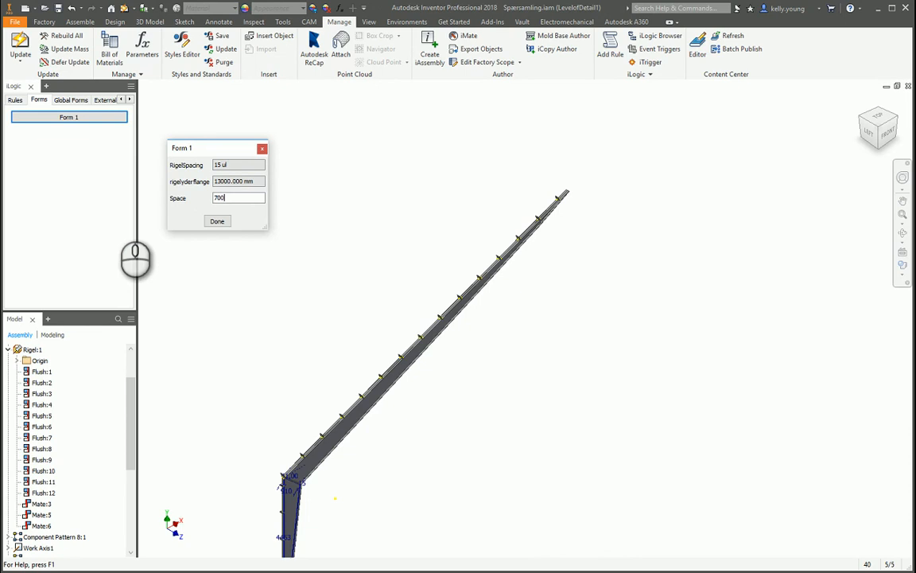